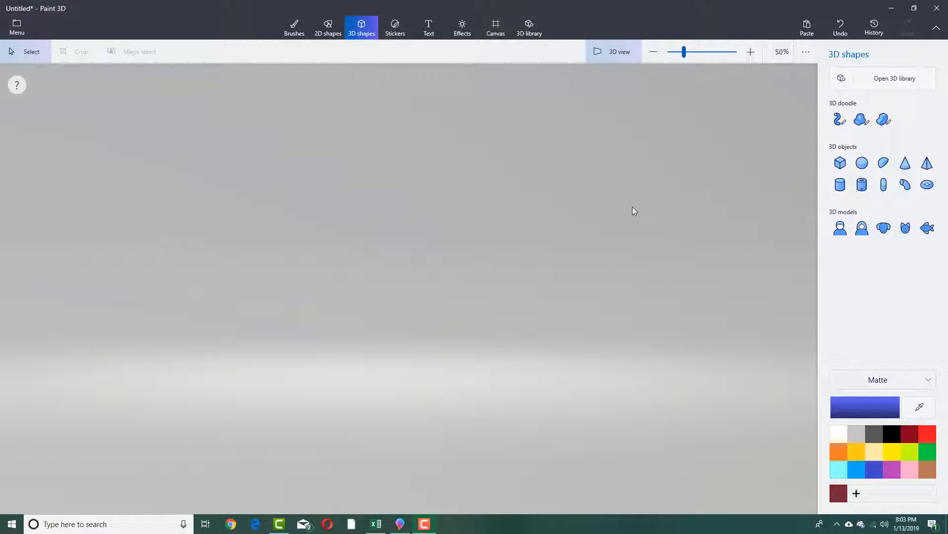
pyautogui.moveTo(676, 229)
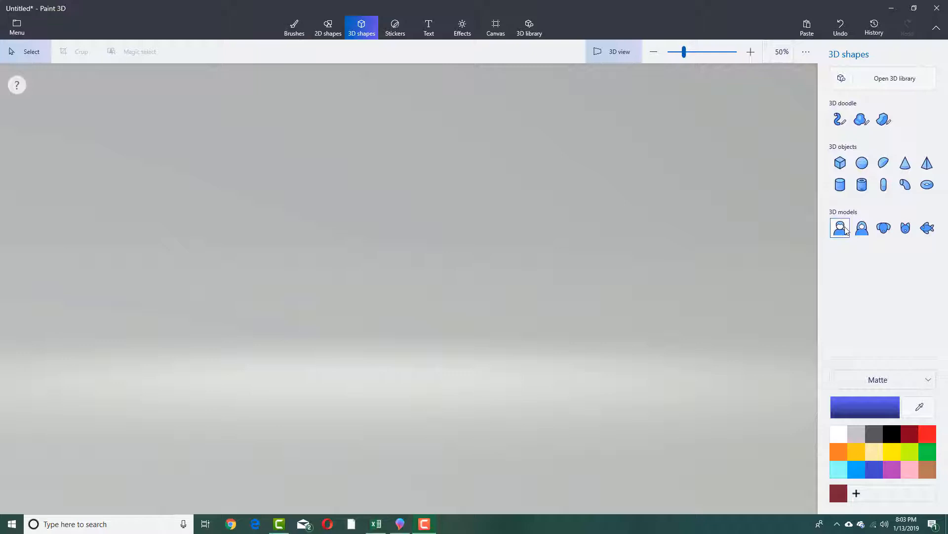
pyautogui.moveTo(840, 227)
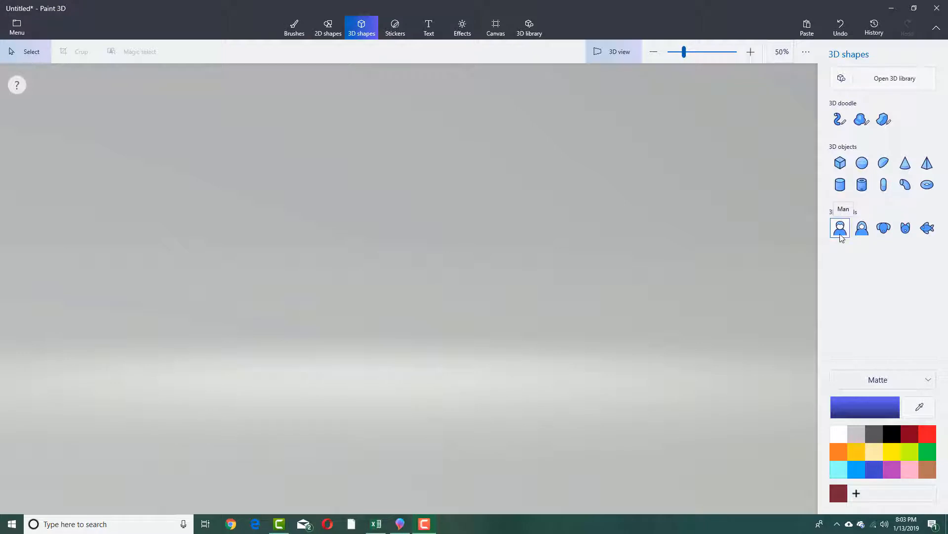
# Step: Insert the Man model from the 3D models library into the empty canvas
pyautogui.click(839, 228)
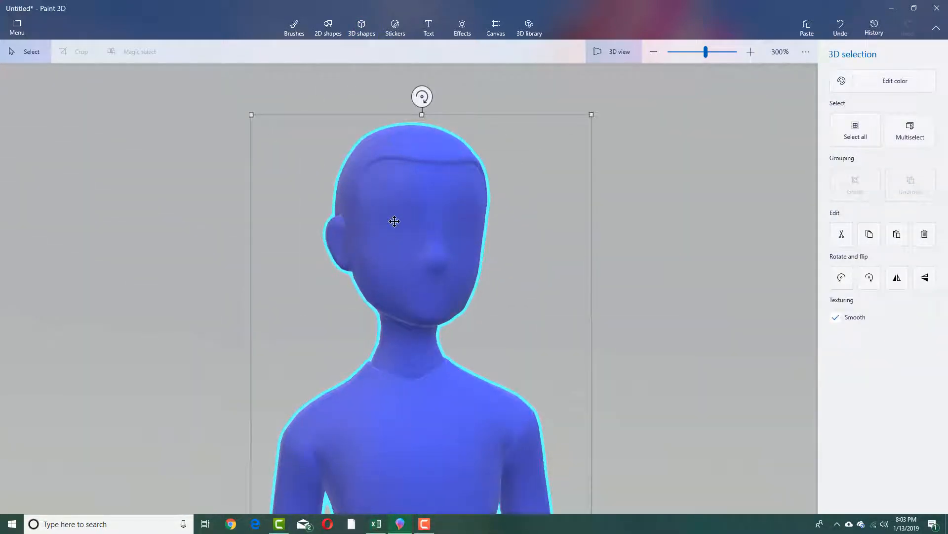
# Step: Recolour the man model to a pale skin tone using custom hex fee1d3
pyautogui.click(889, 81)
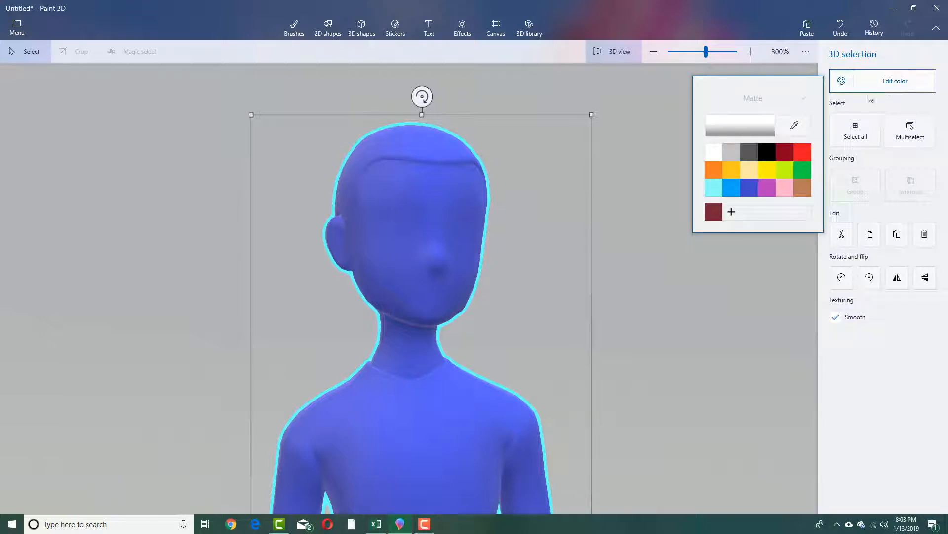
pyautogui.click(784, 187)
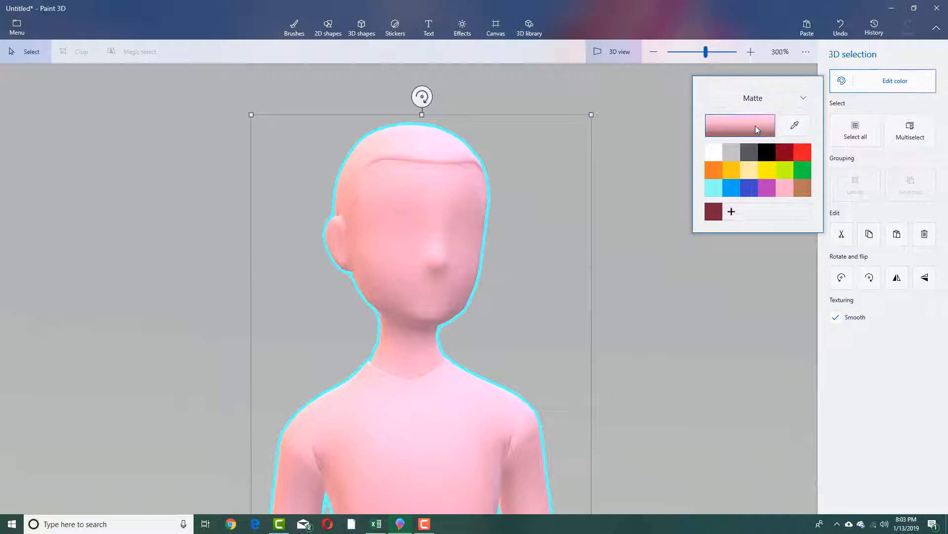
pyautogui.click(895, 80)
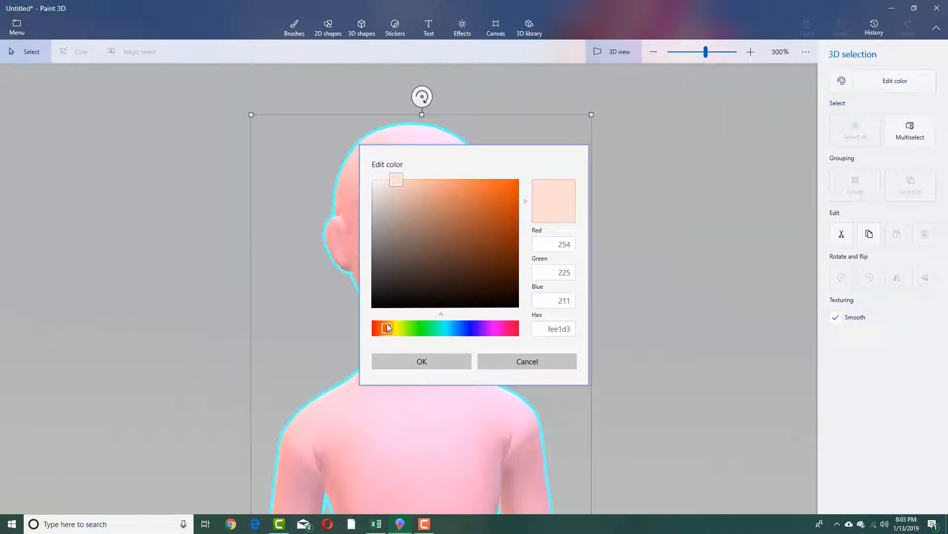
pyautogui.click(422, 361)
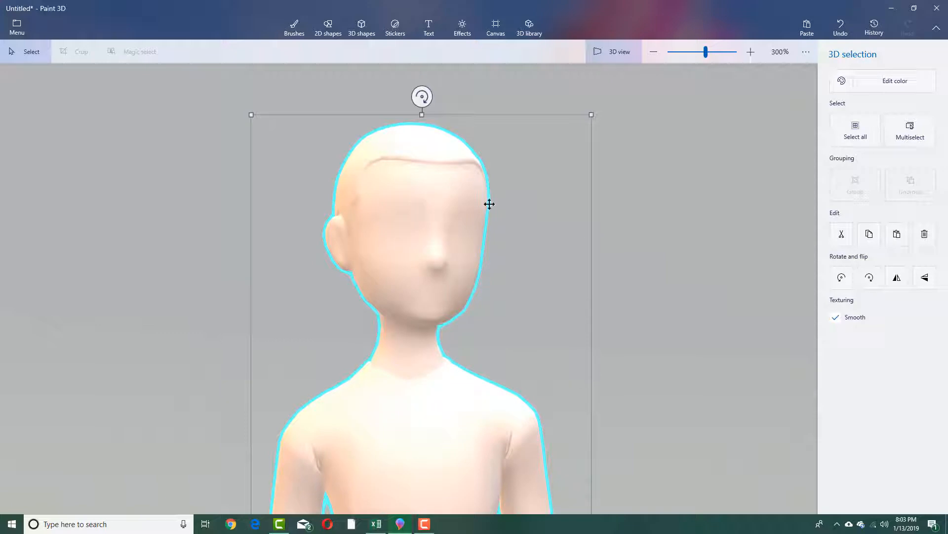
pyautogui.moveTo(619, 226)
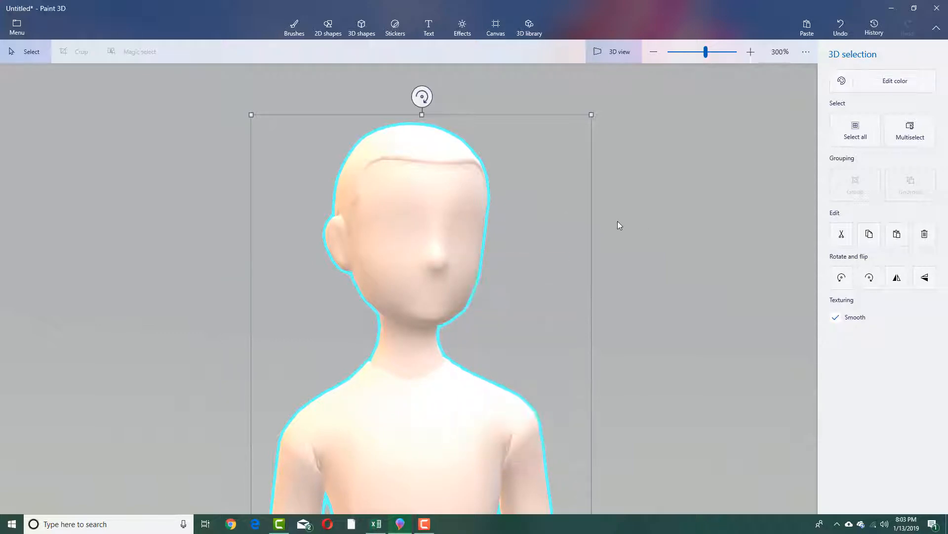
pyautogui.click(294, 26)
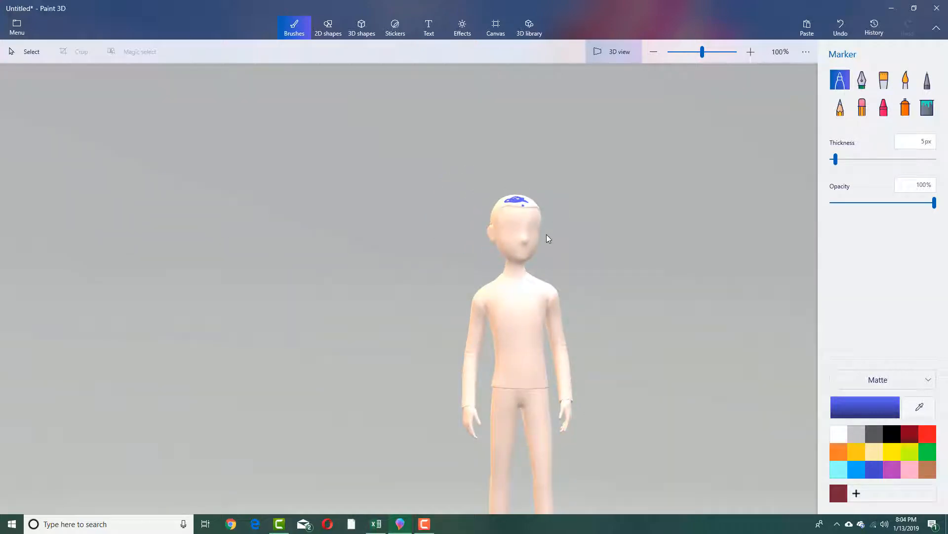
# Step: Undo the stray blue head stroke, thicken the black marker to 30px, and reset the view
pyautogui.press('ctrl+z')
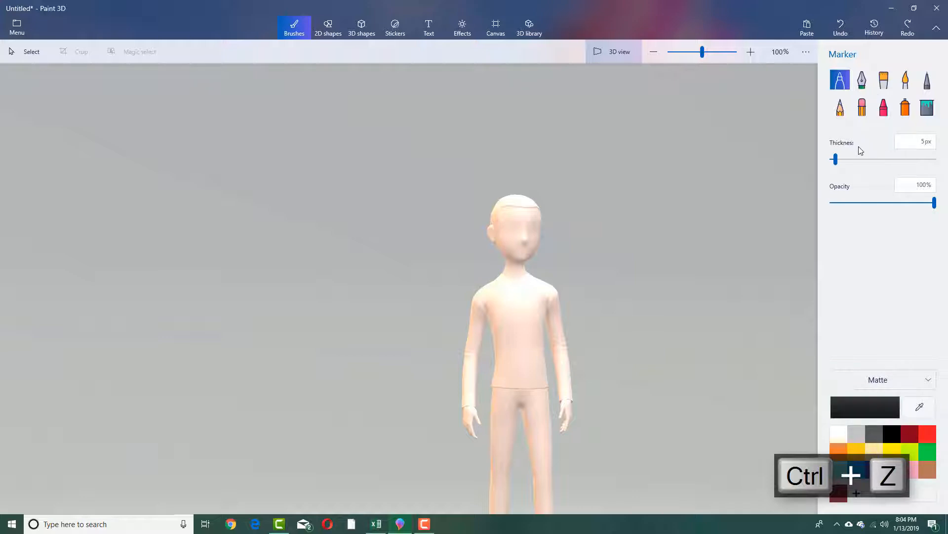
pyautogui.moveTo(835, 159); pyautogui.dragTo(863, 159)
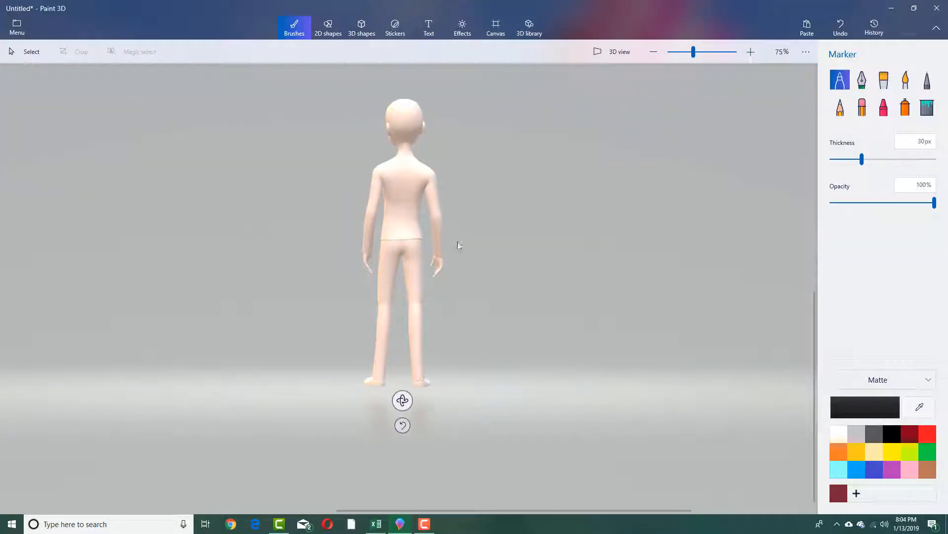
pyautogui.click(404, 119)
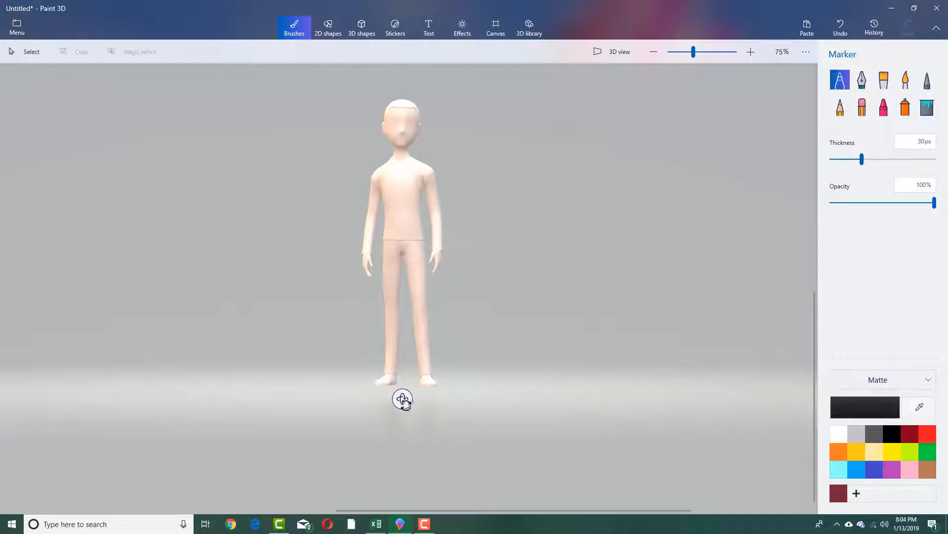
# Step: Paint black marker hair over the back and sides of the head, then select the eraser
pyautogui.moveTo(402, 400); pyautogui.dragTo(360, 60)
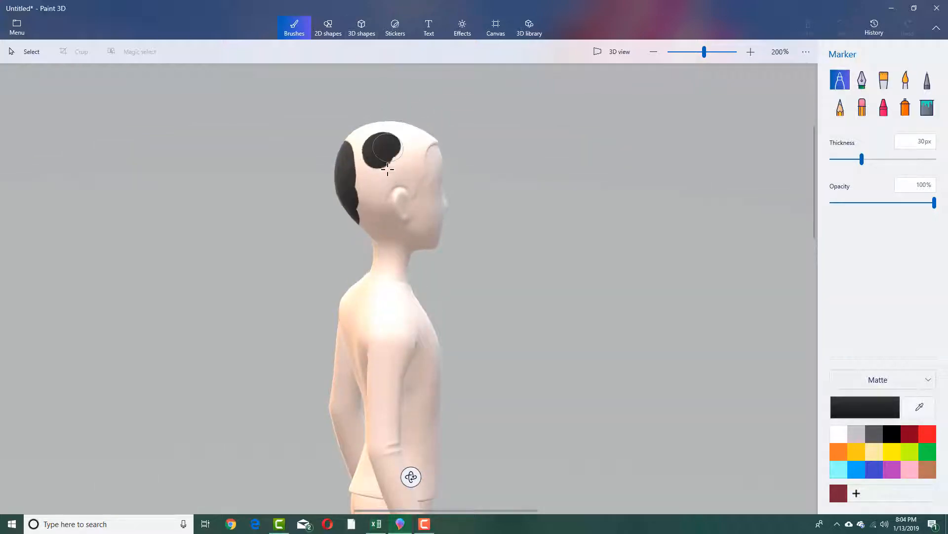
pyautogui.moveTo(387, 168); pyautogui.dragTo(399, 183)
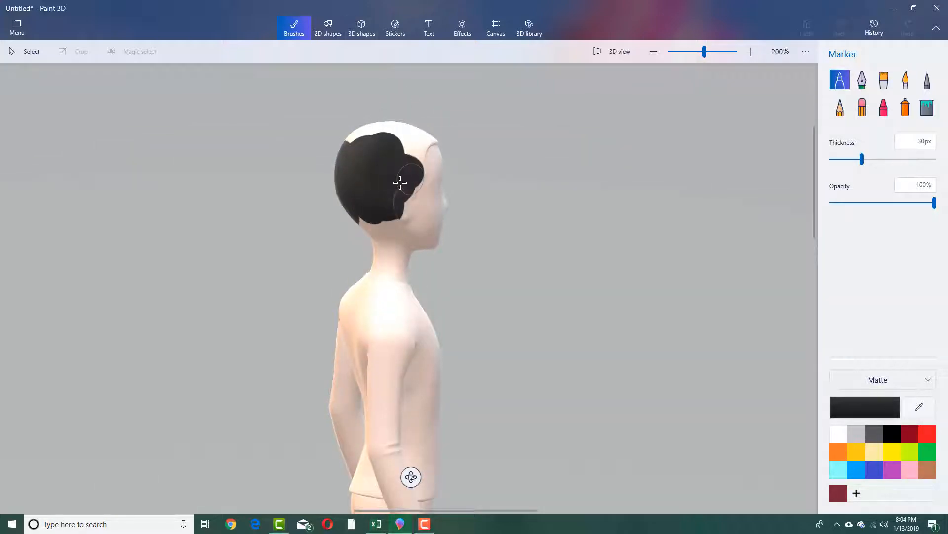
pyautogui.moveTo(399, 182); pyautogui.dragTo(380, 134)
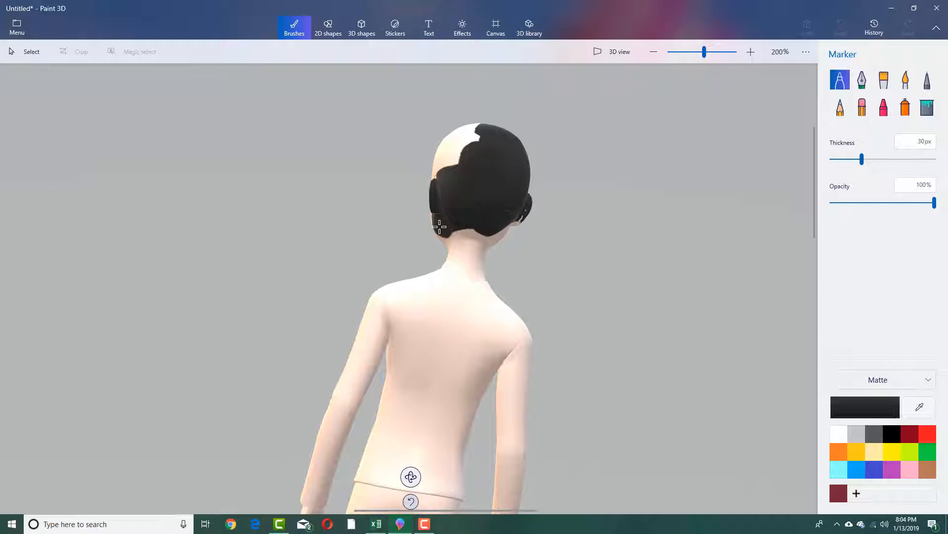
pyautogui.moveTo(436, 226); pyautogui.dragTo(454, 142)
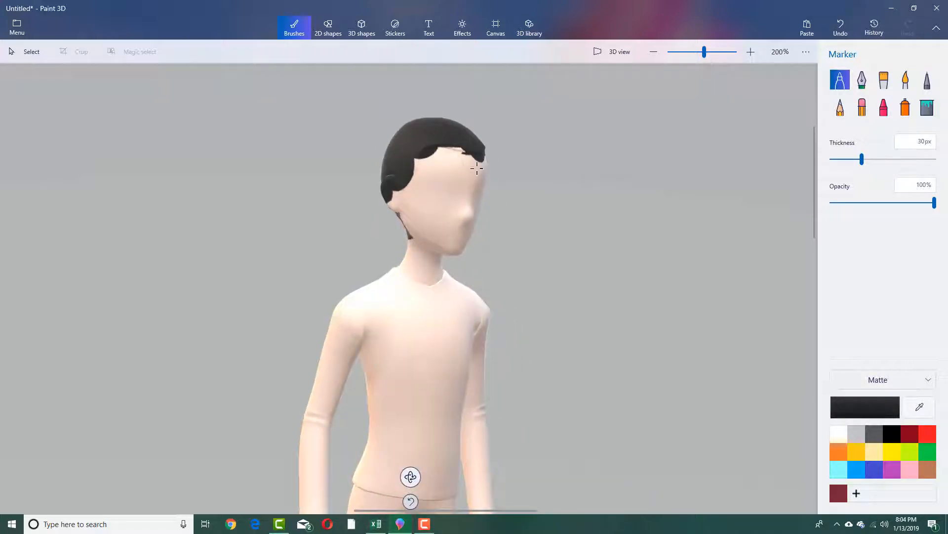
pyautogui.click(861, 107)
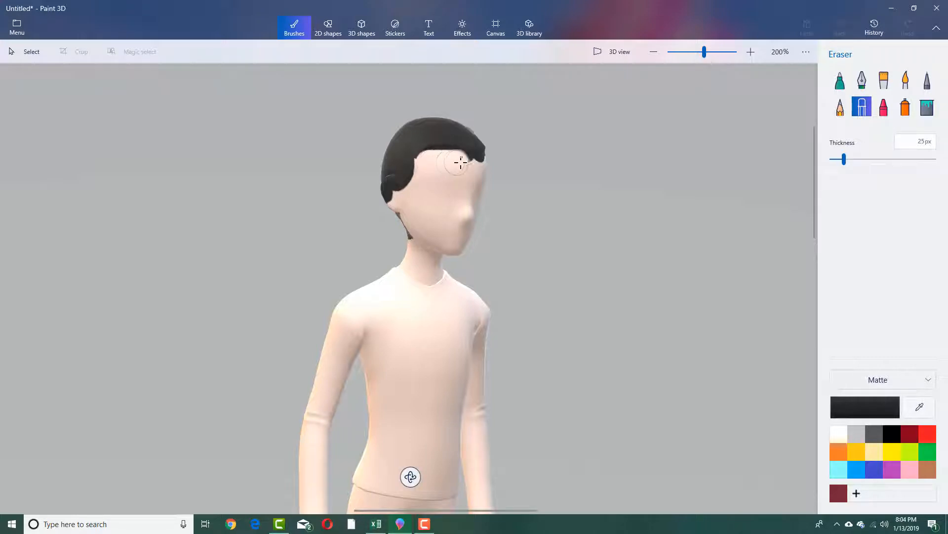
# Step: Erase stray black paint from the forehead and around the ear for a clean hairline
pyautogui.moveTo(458, 162); pyautogui.dragTo(414, 184)
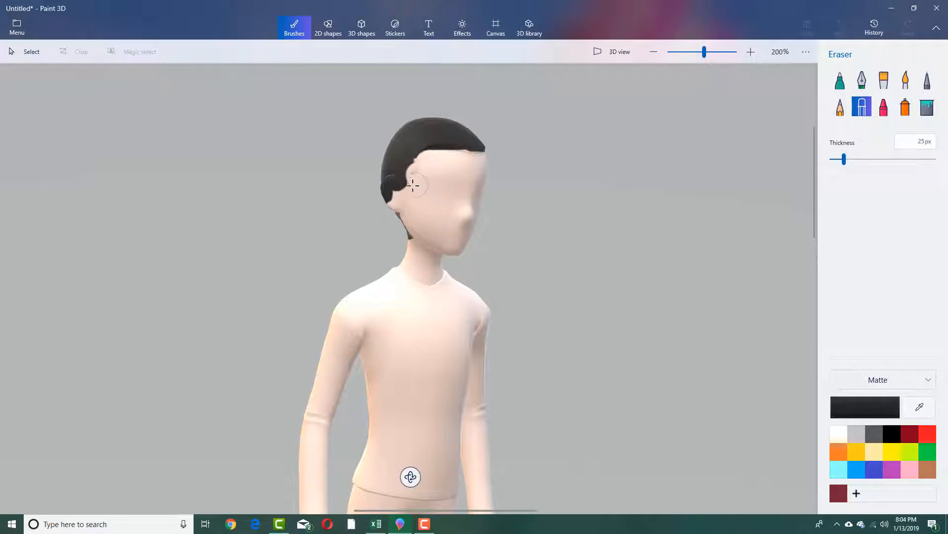
pyautogui.click(414, 186)
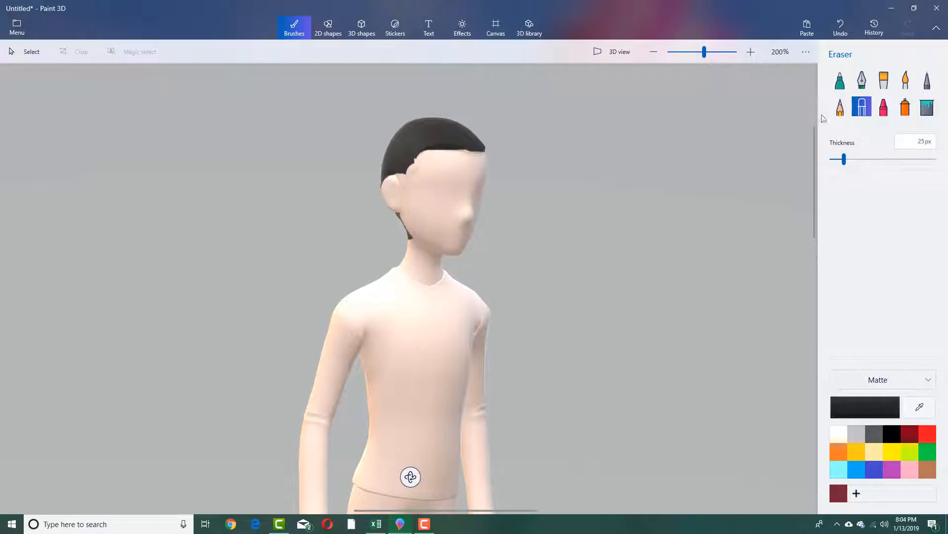
pyautogui.click(839, 79)
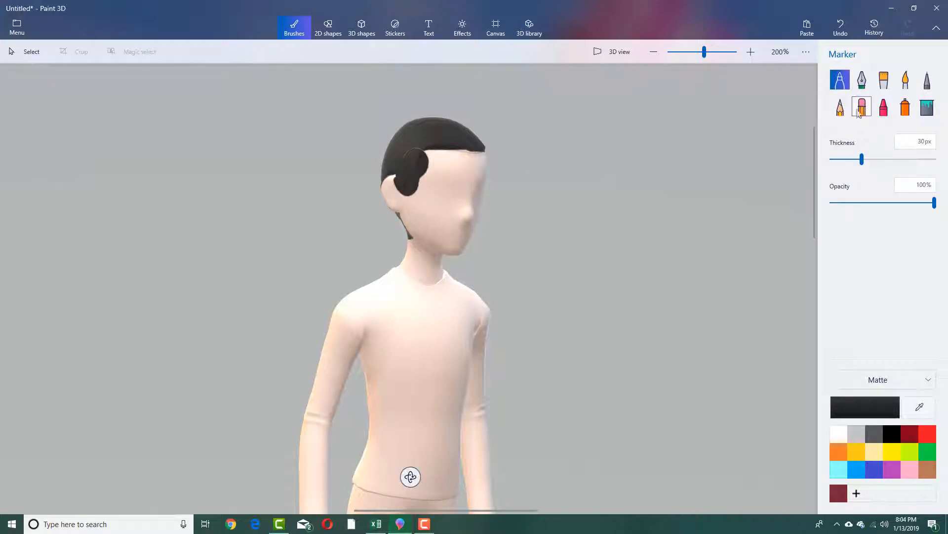
pyautogui.click(861, 106)
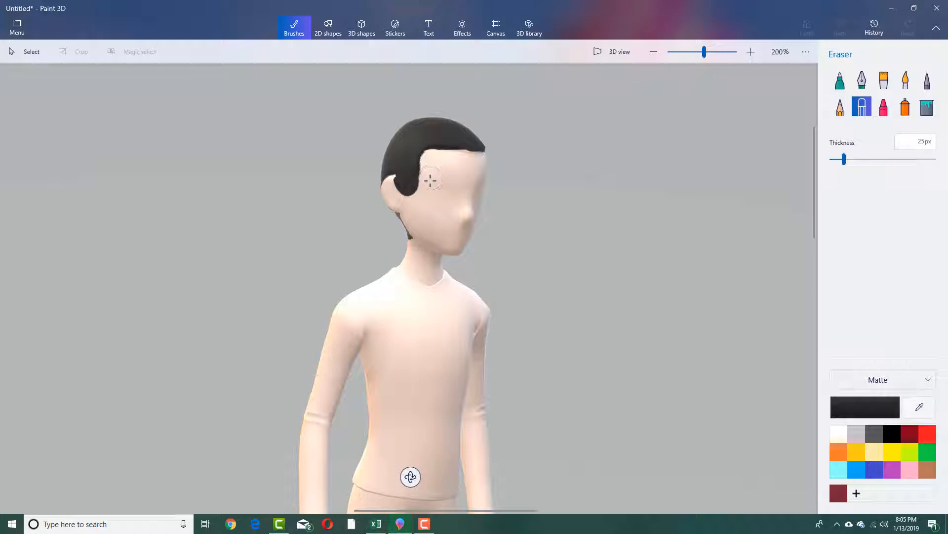
pyautogui.moveTo(433, 181); pyautogui.dragTo(390, 206)
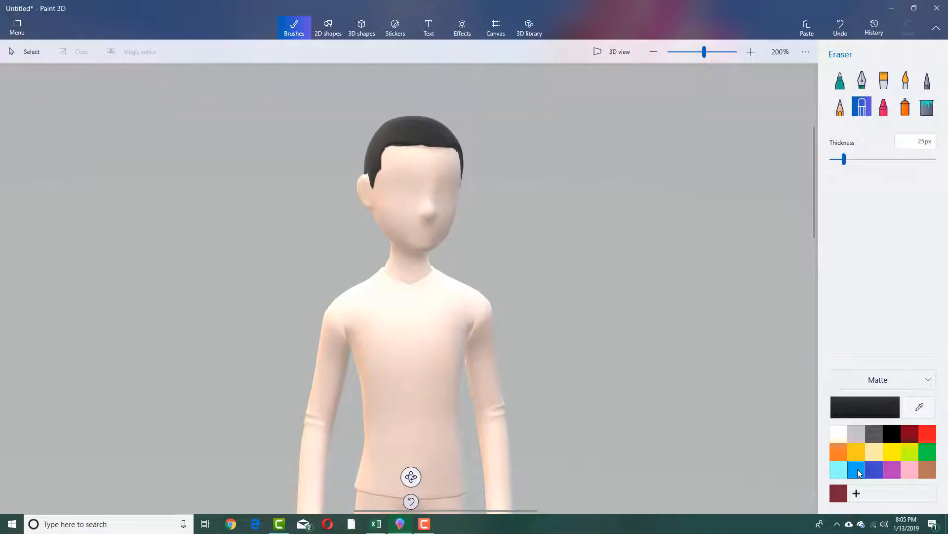
# Step: Spray blue paint over the chest, shoulders and sleeves using a narrower spray can
pyautogui.click(856, 468)
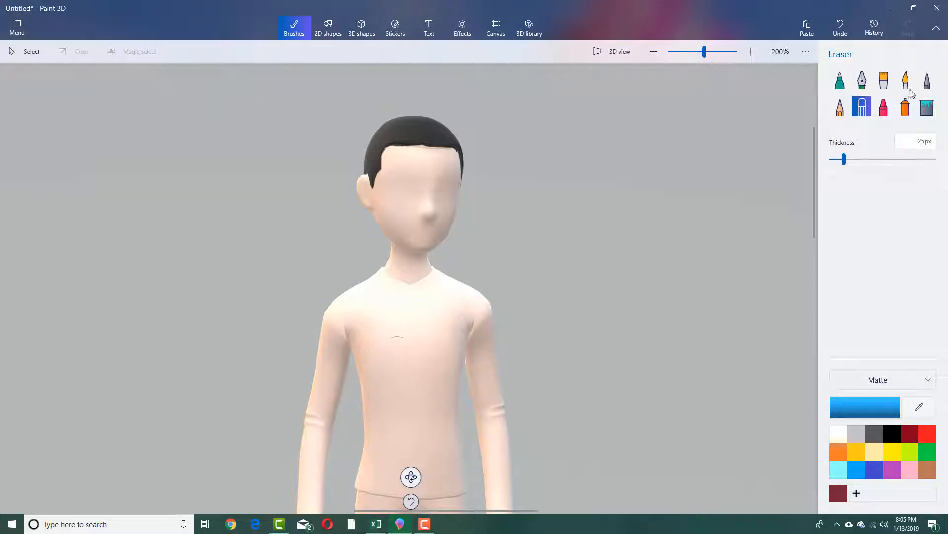
pyautogui.click(906, 80)
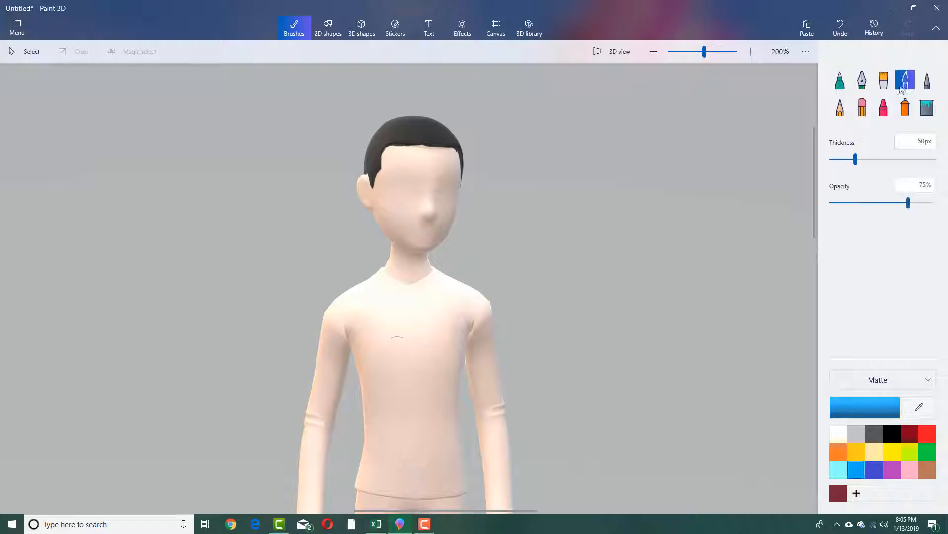
pyautogui.click(905, 79)
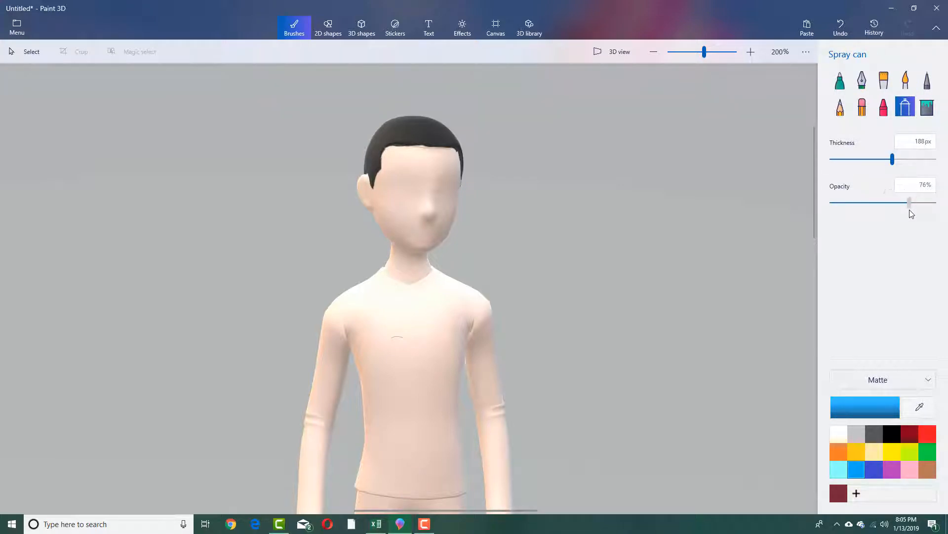
pyautogui.click(390, 380)
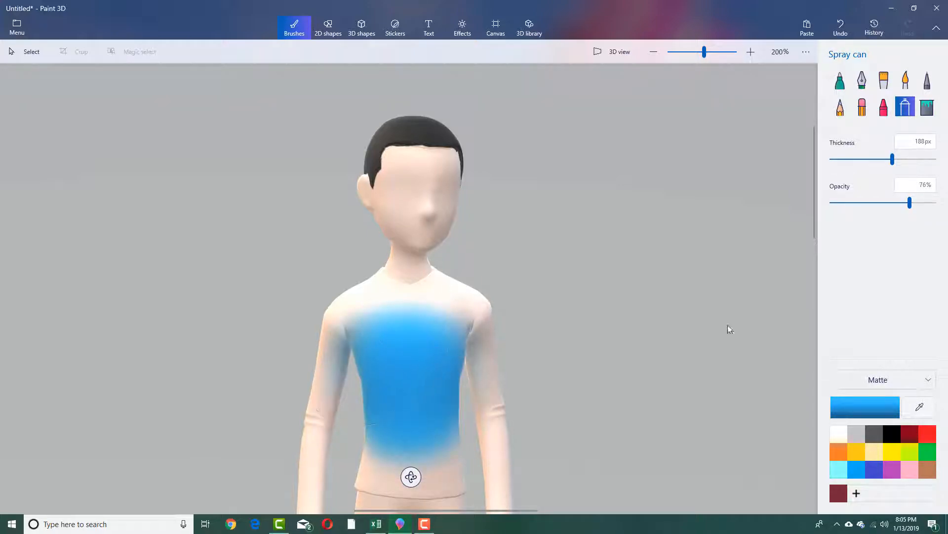
pyautogui.moveTo(892, 159); pyautogui.dragTo(860, 159)
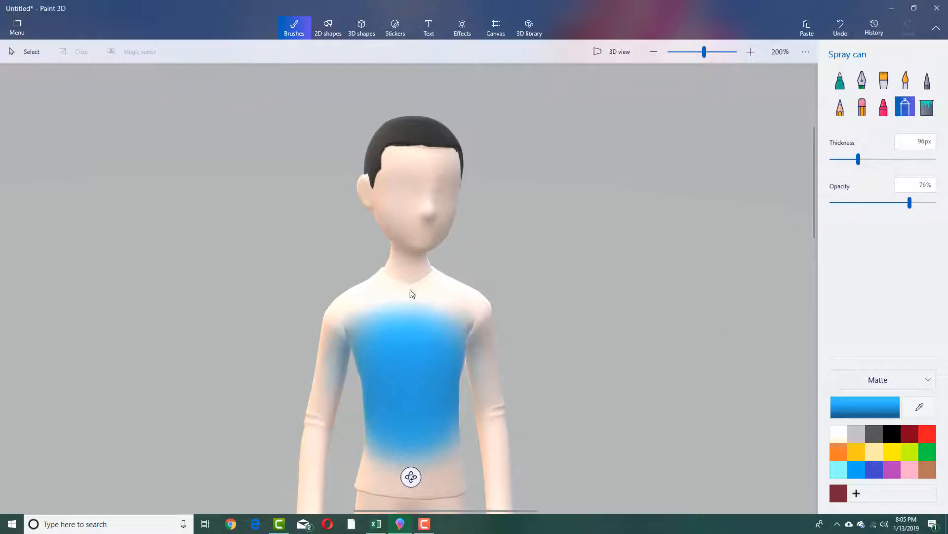
pyautogui.moveTo(411, 294); pyautogui.dragTo(394, 341)
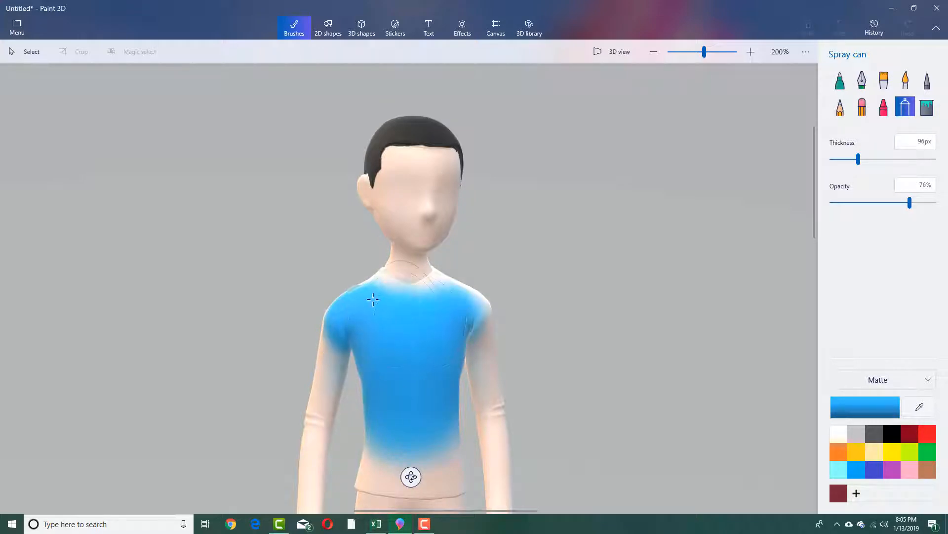
pyautogui.moveTo(372, 299); pyautogui.dragTo(499, 472)
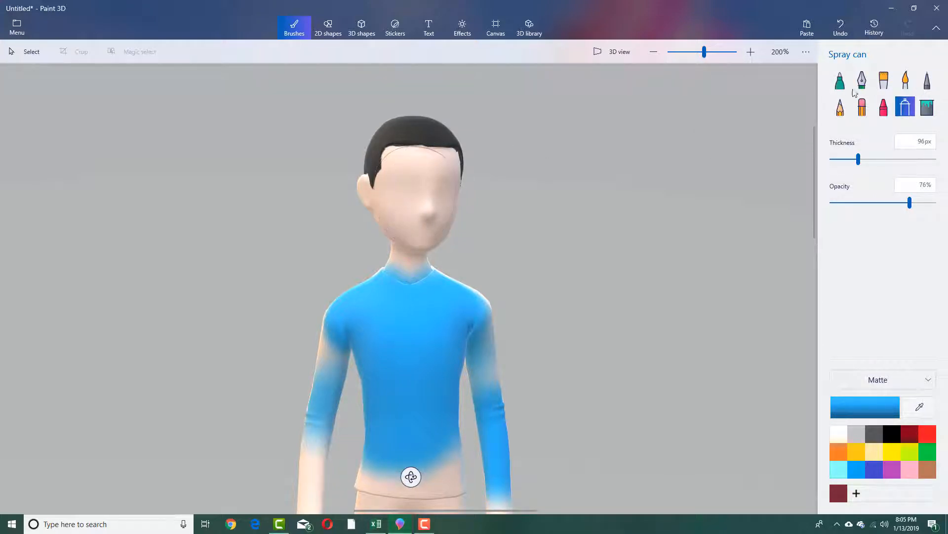
# Step: Paint two eyes and a mouth with a thinner 29px black oil brush
pyautogui.click(883, 79)
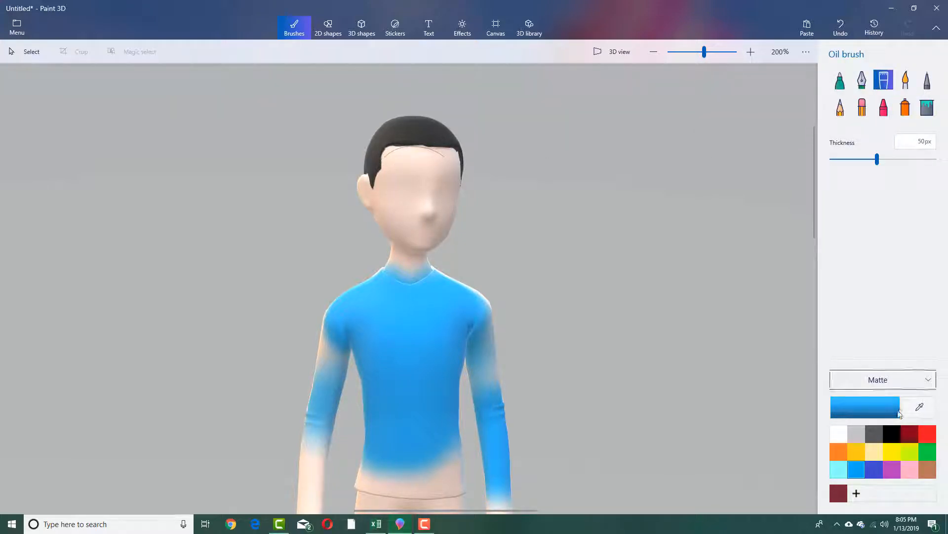
pyautogui.click(891, 433)
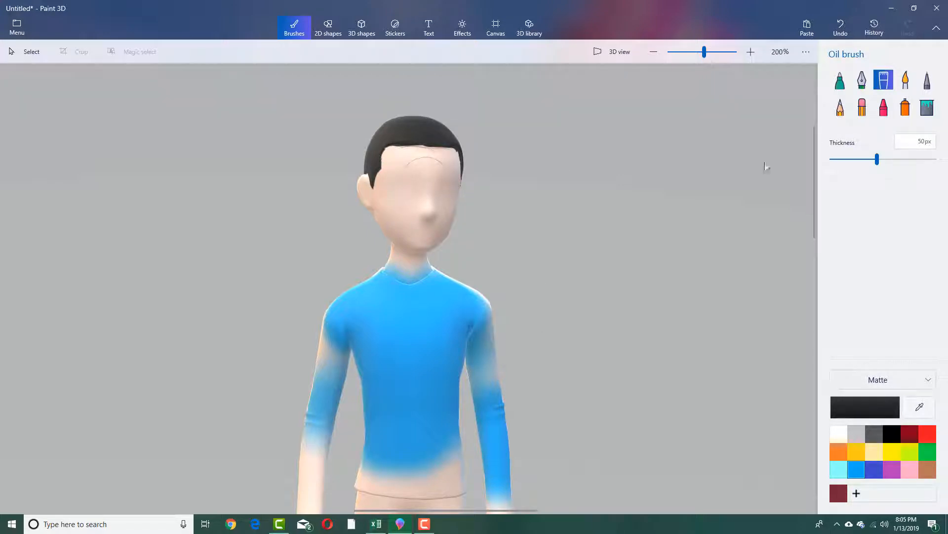
pyautogui.moveTo(878, 159); pyautogui.dragTo(854, 159)
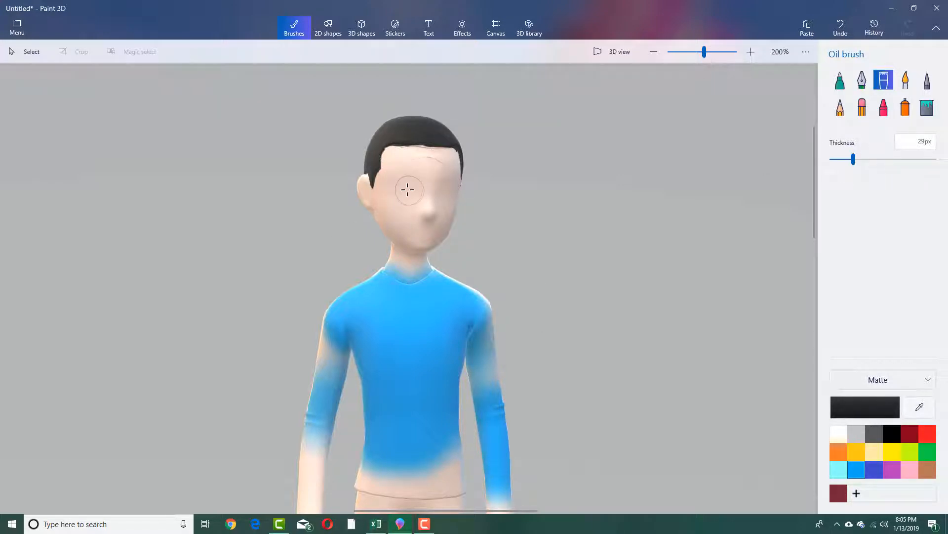
pyautogui.moveTo(405, 188); pyautogui.dragTo(448, 190)
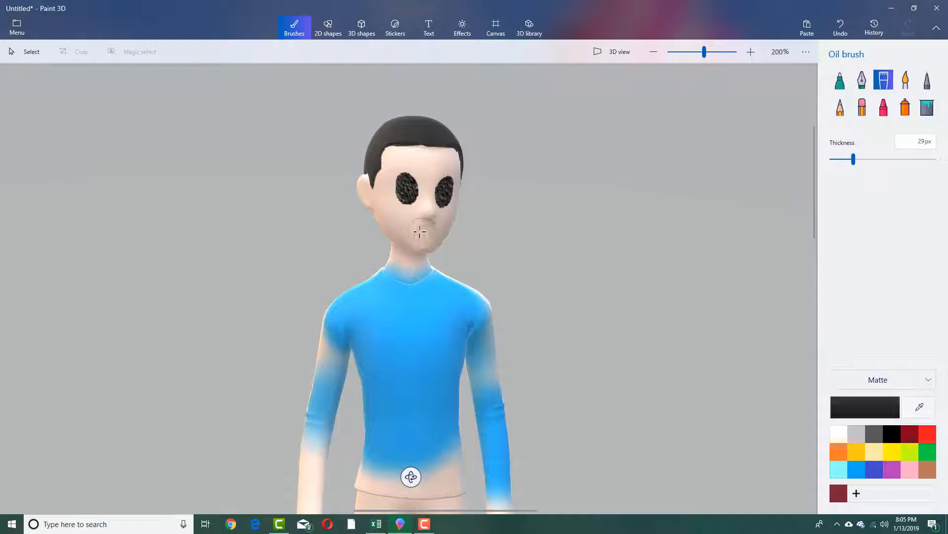
pyautogui.click(419, 232)
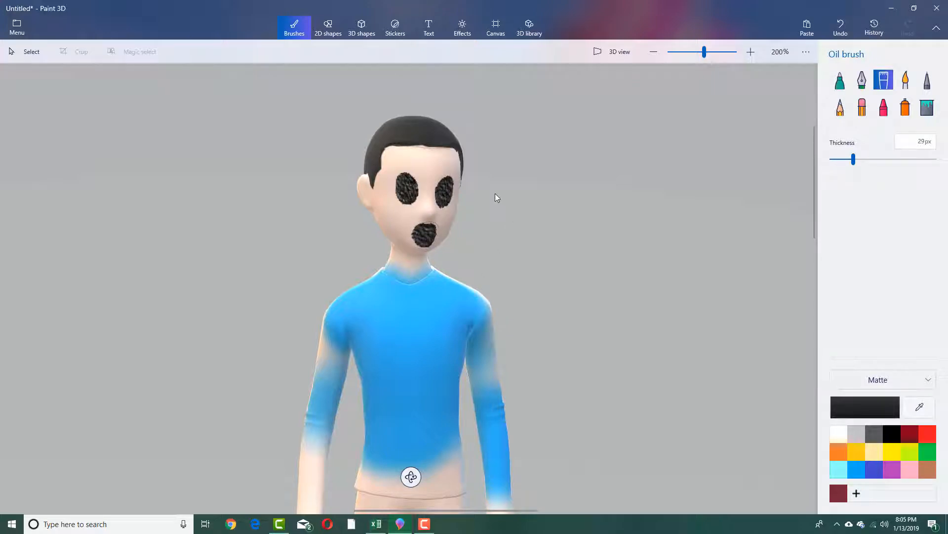
pyautogui.moveTo(466, 240)
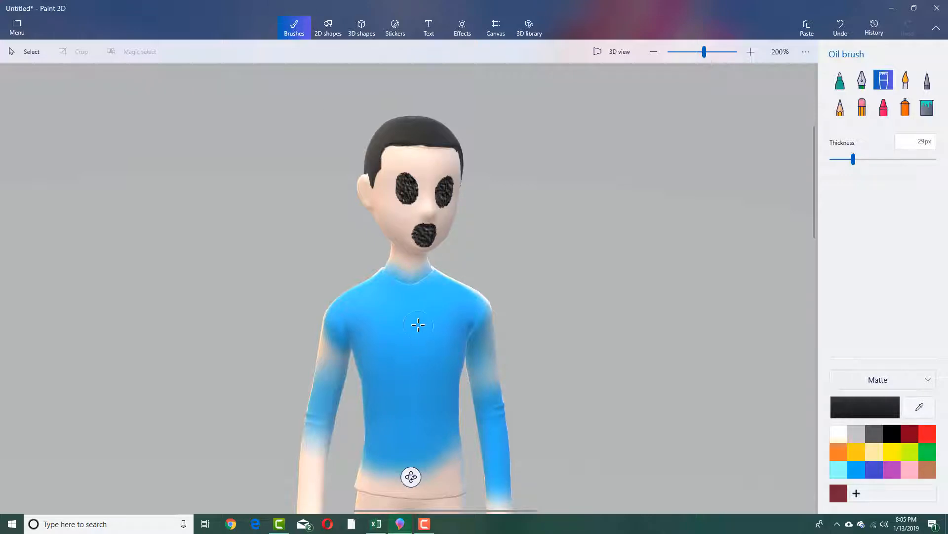
pyautogui.moveTo(447, 310)
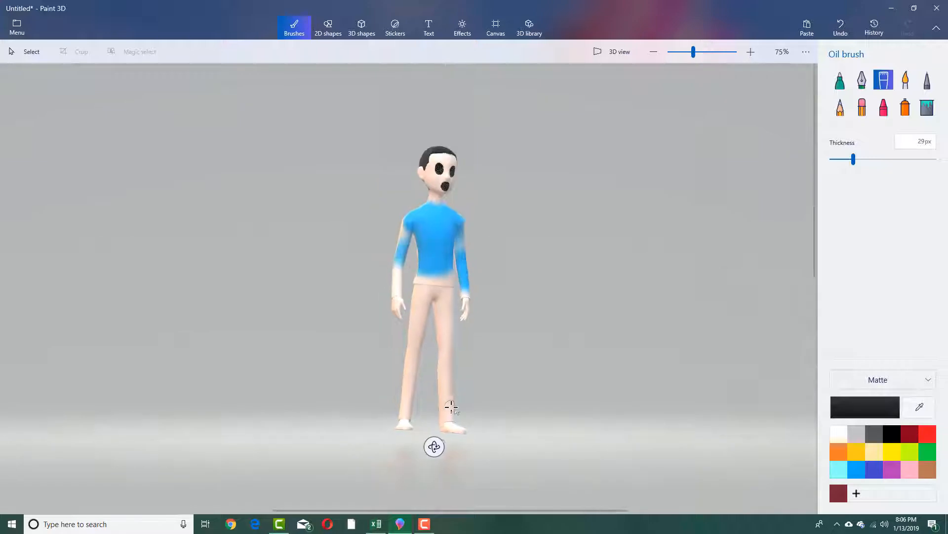
pyautogui.moveTo(54, 225)
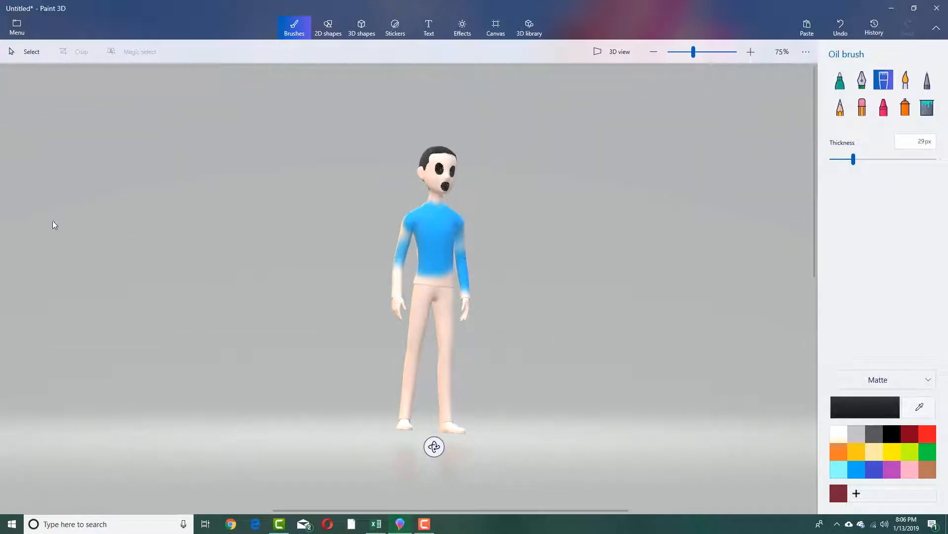